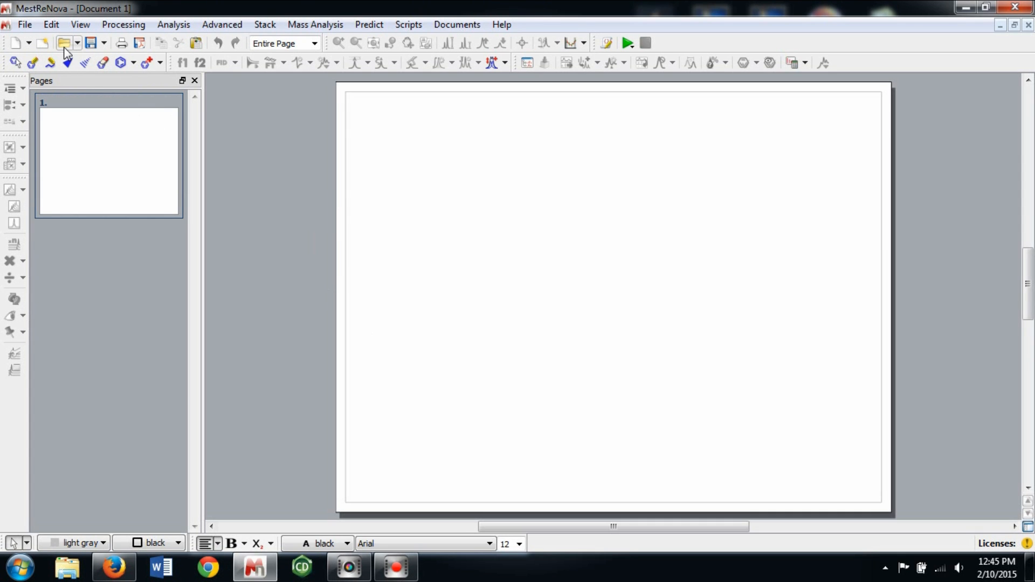
Load the DATA mass-spec file from Chemistry > Pure A.D so its TIC and spectrum display
click(63, 42)
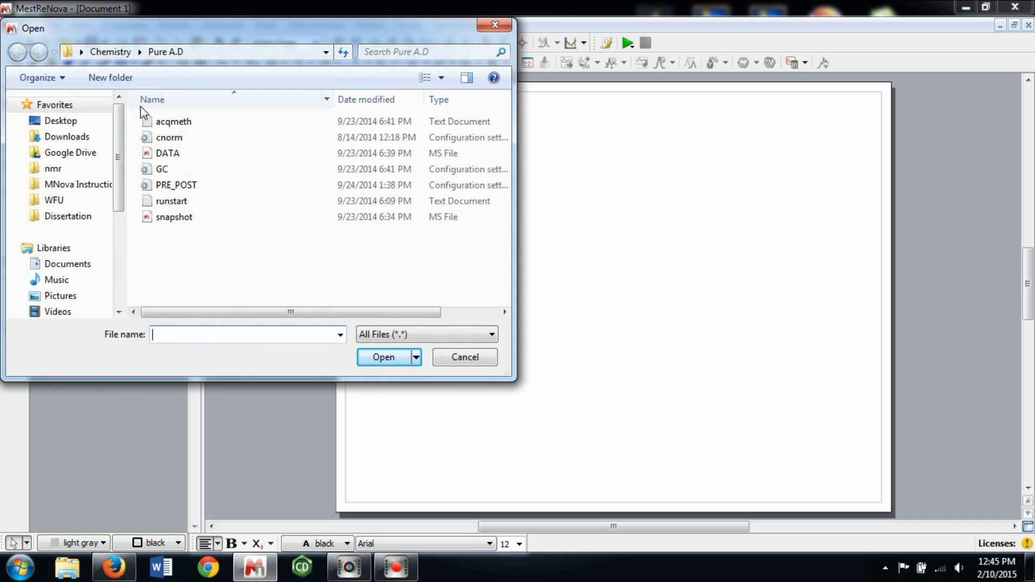
click(168, 153)
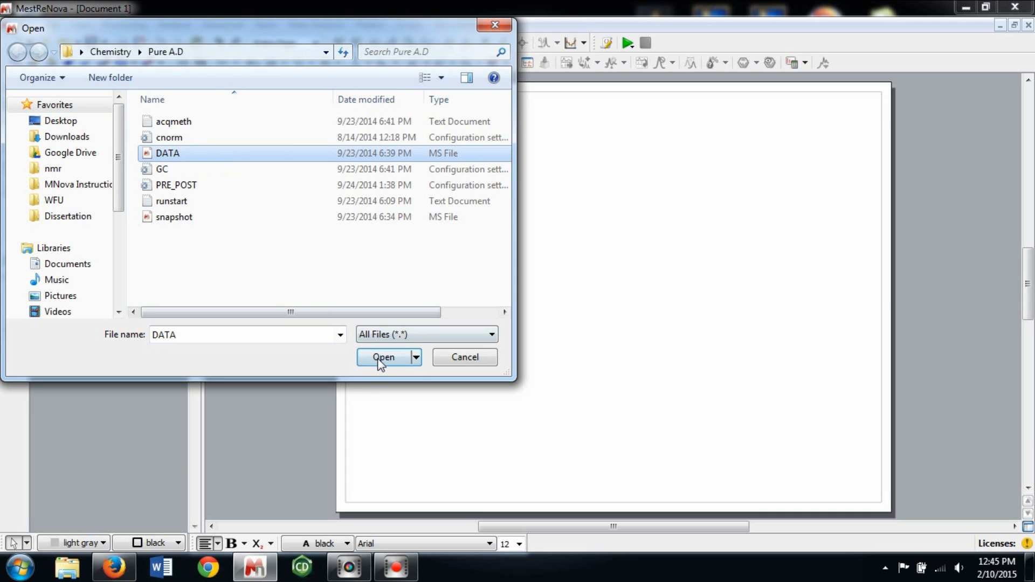
click(383, 356)
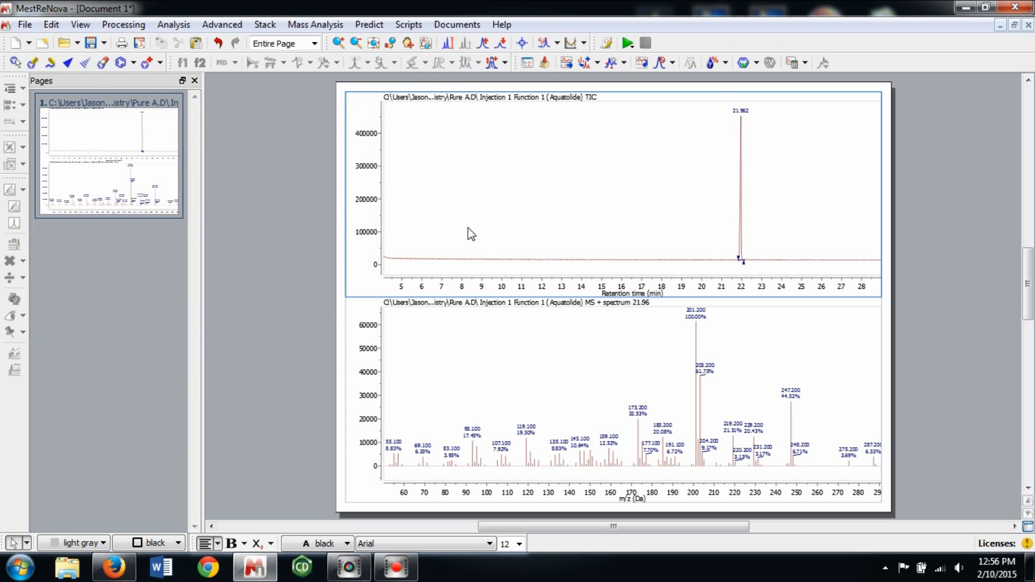
Save the document as 'Mass Spec Lab' in the Chemistry folder
click(25, 25)
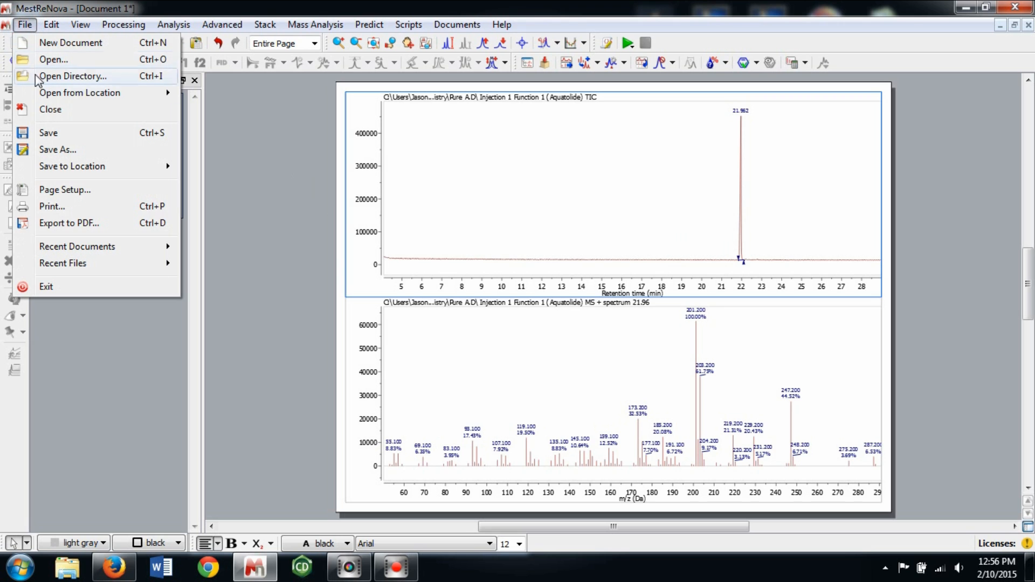
click(57, 148)
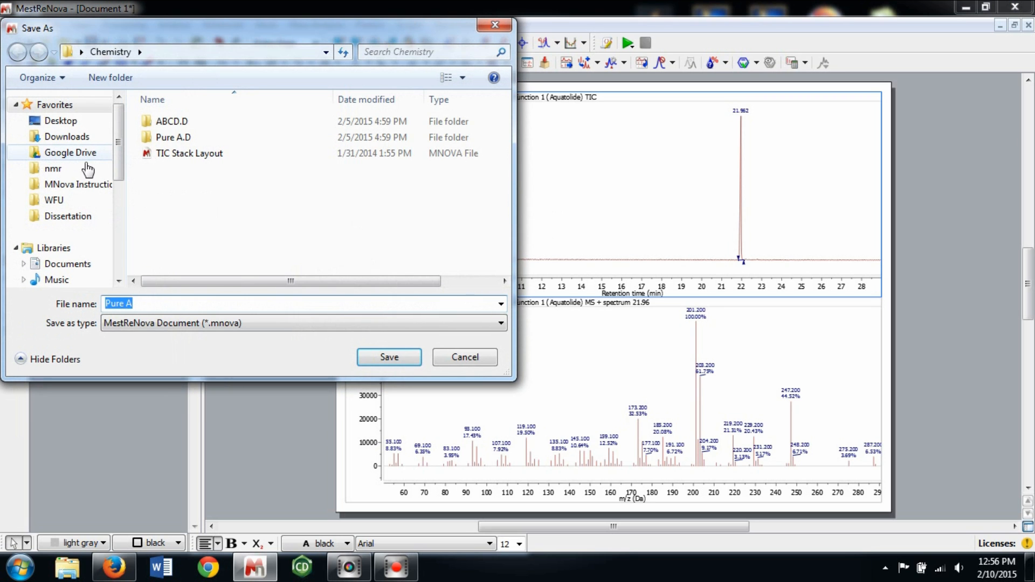
text(Mass Spec La)
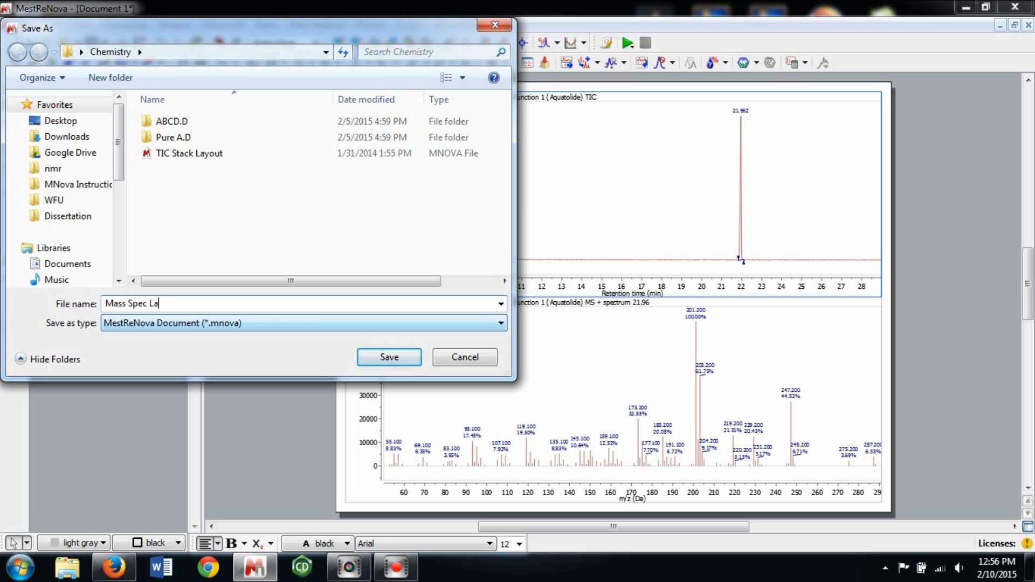
text(b)
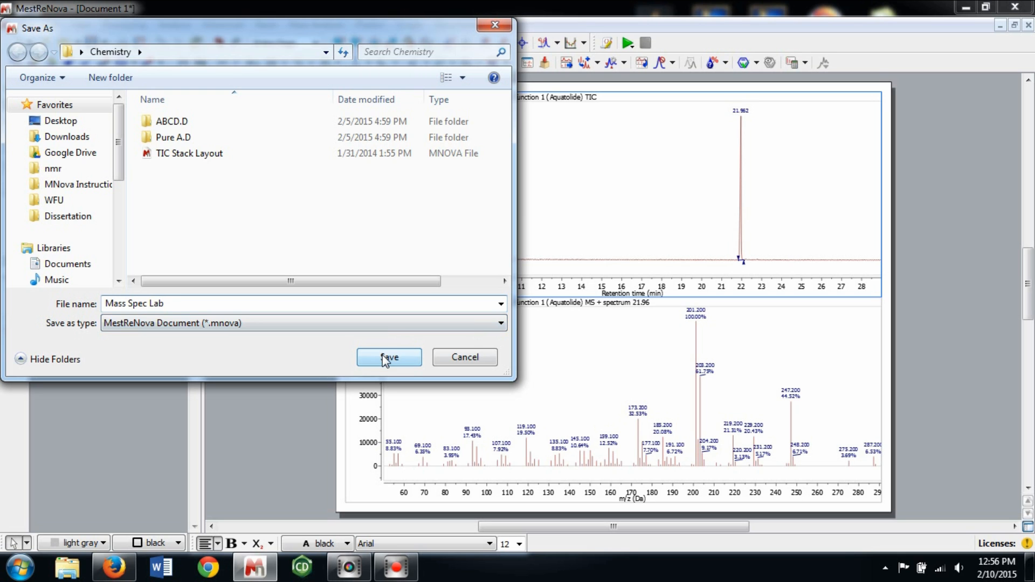
click(388, 357)
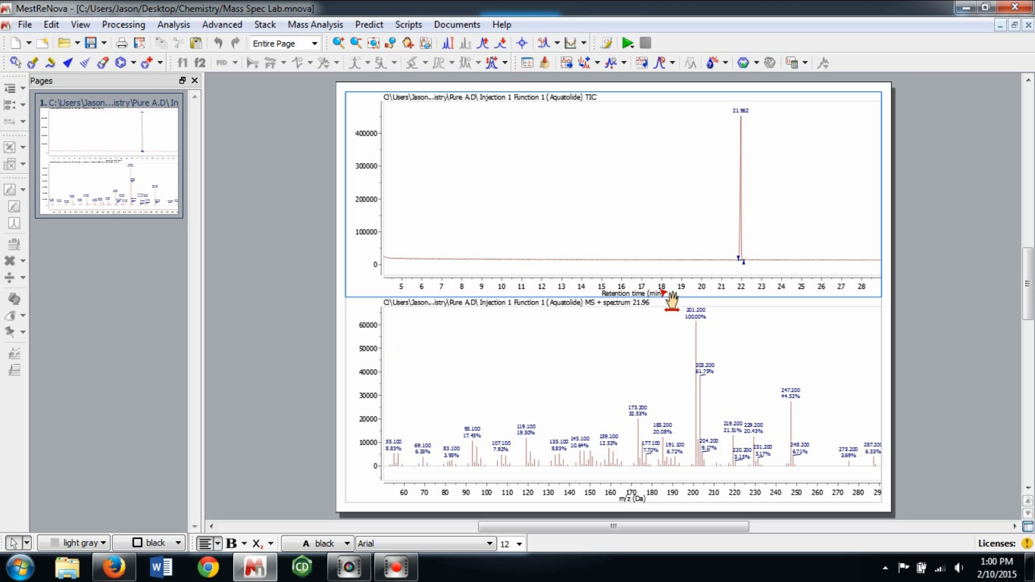
mouse_move(343, 169)
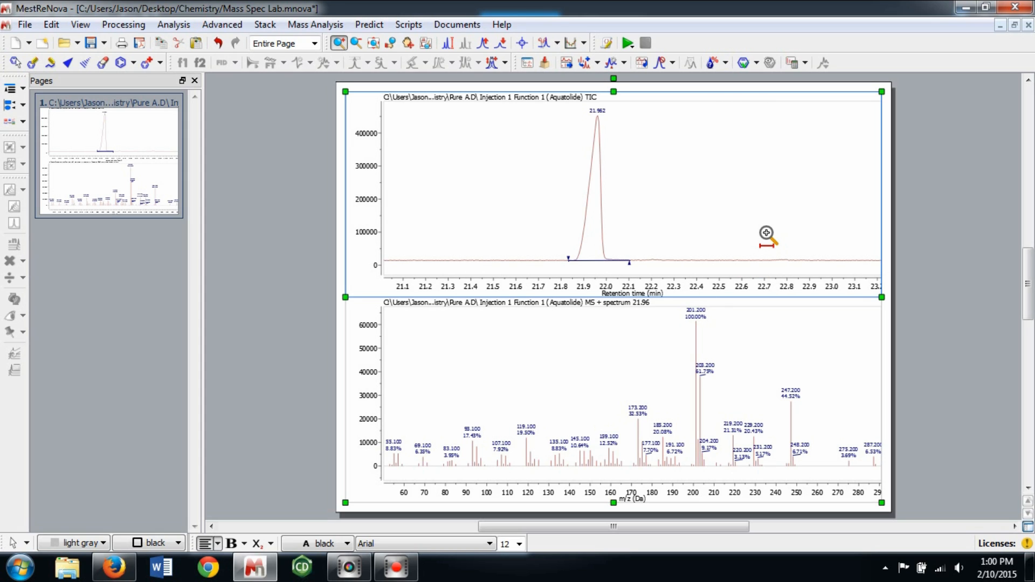
Zoom the TIC to about 20.3–23.3 min around the 21.962 peak and rescale its height to roughly half
click(357, 43)
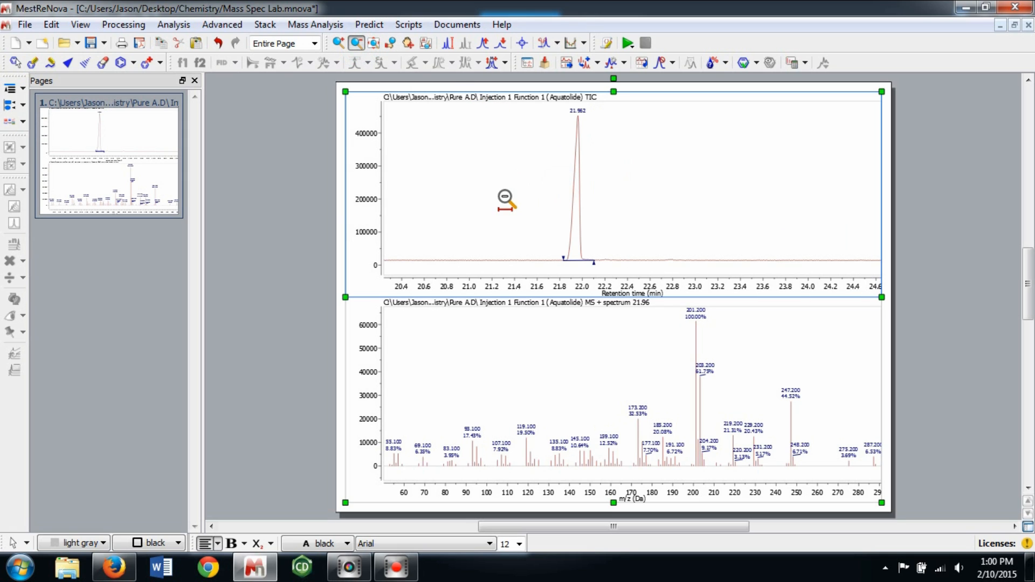
click(373, 43)
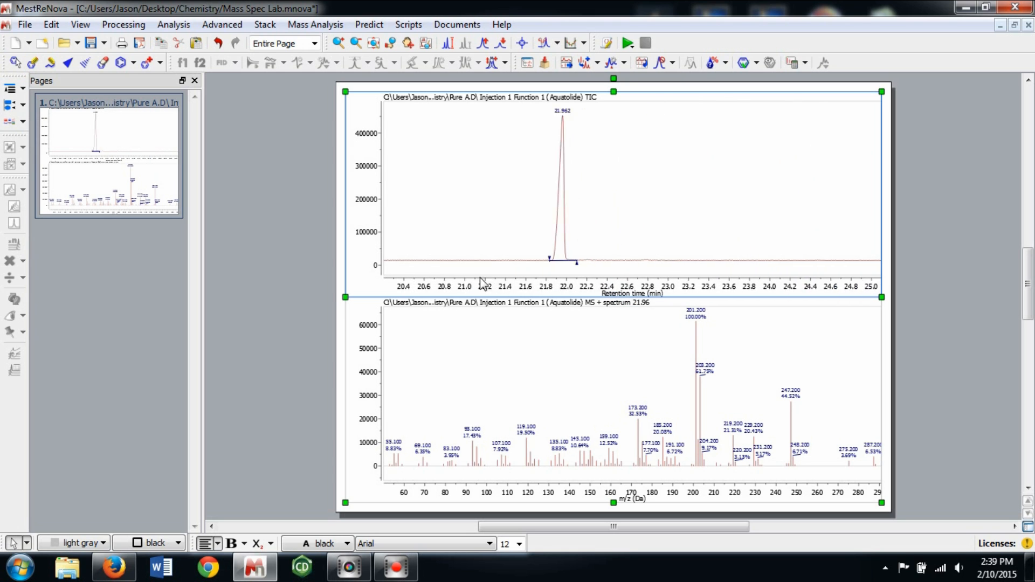
click(339, 42)
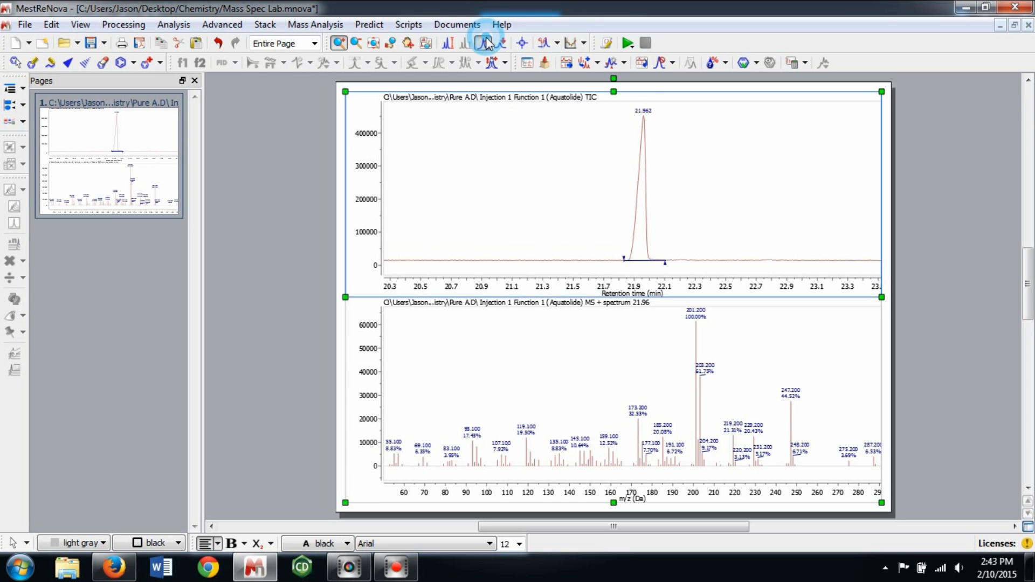
click(492, 42)
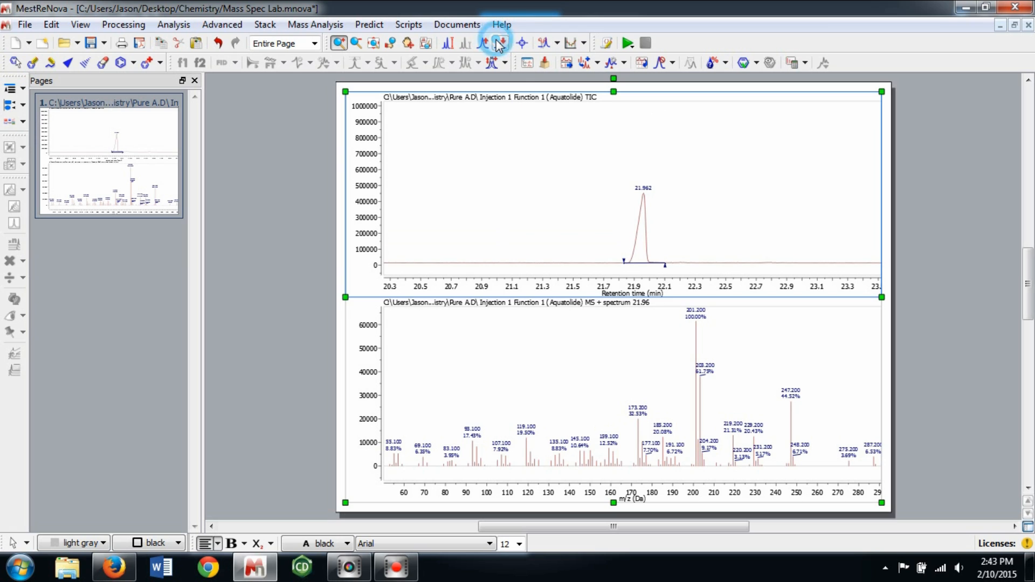
click(496, 43)
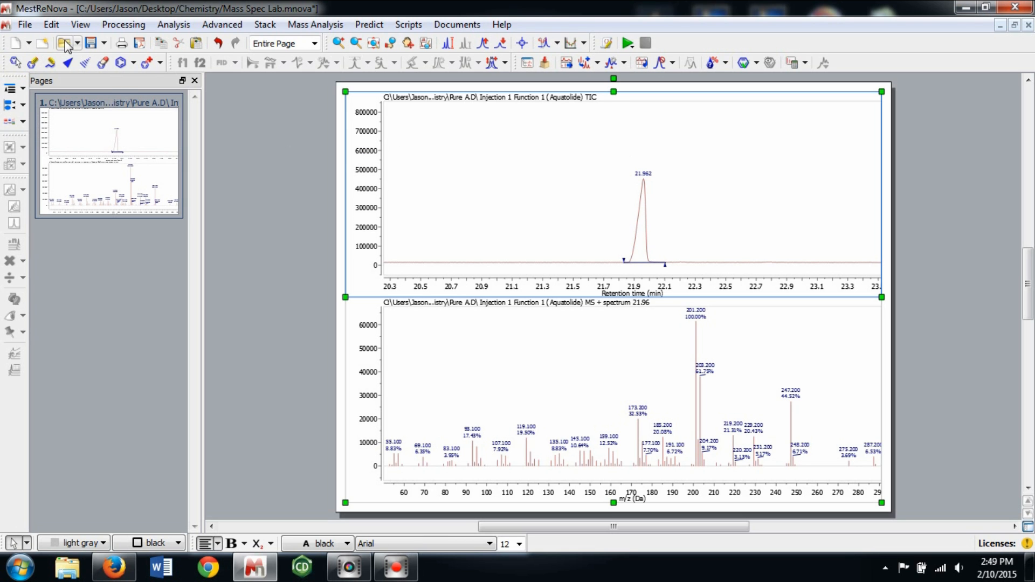
Load ABCD.D as page 2, expand its TIC to 17–23 min and pick its peaks, deleting a wrong one
click(64, 42)
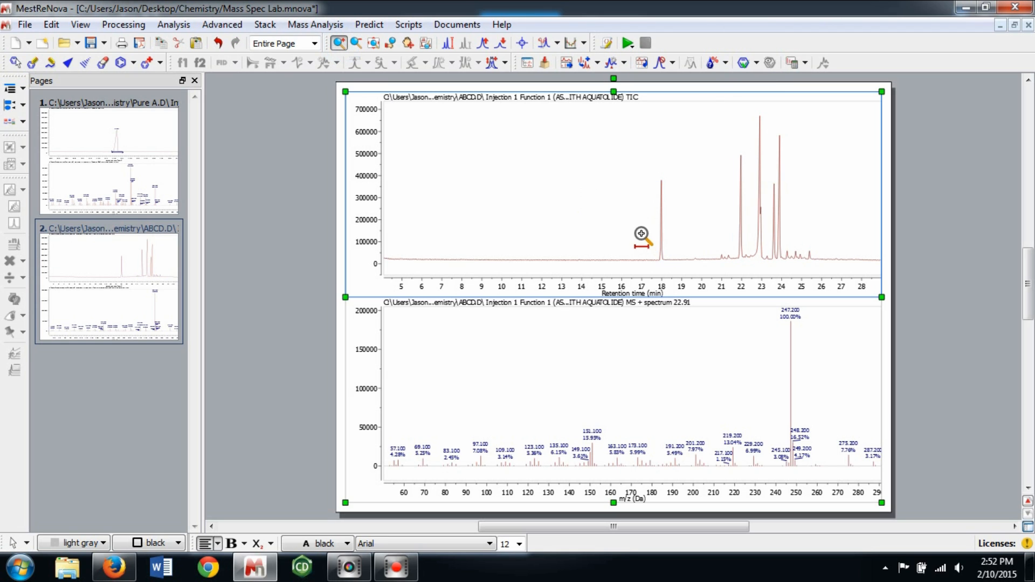
drag(640, 234, 551, 203)
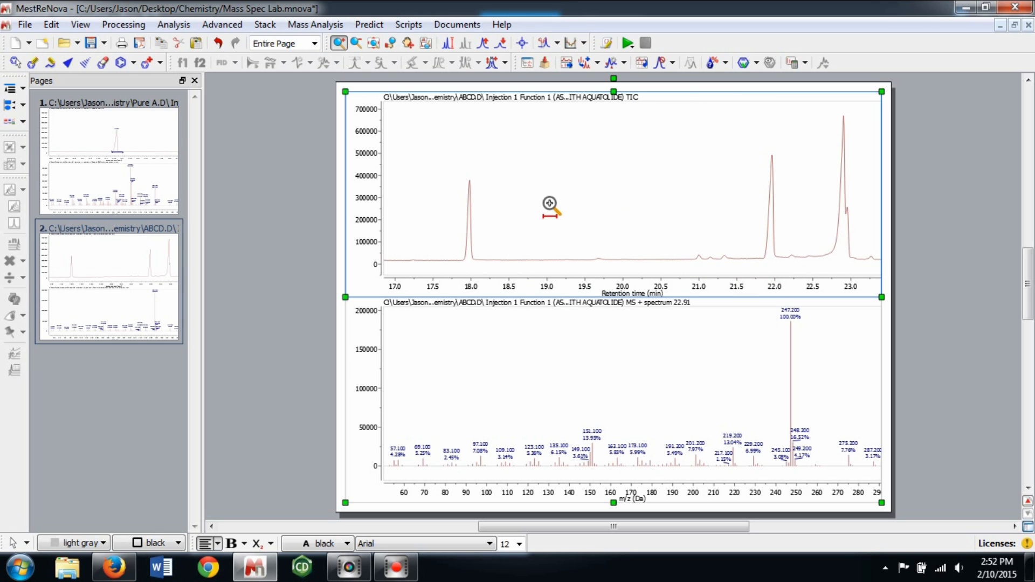
mouse_move(559, 182)
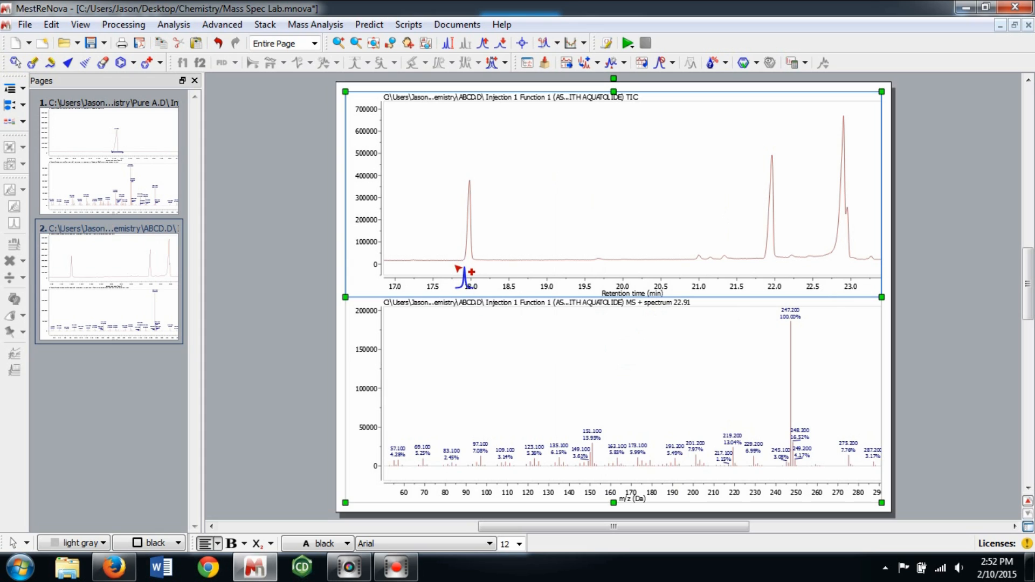
drag(455, 270, 485, 271)
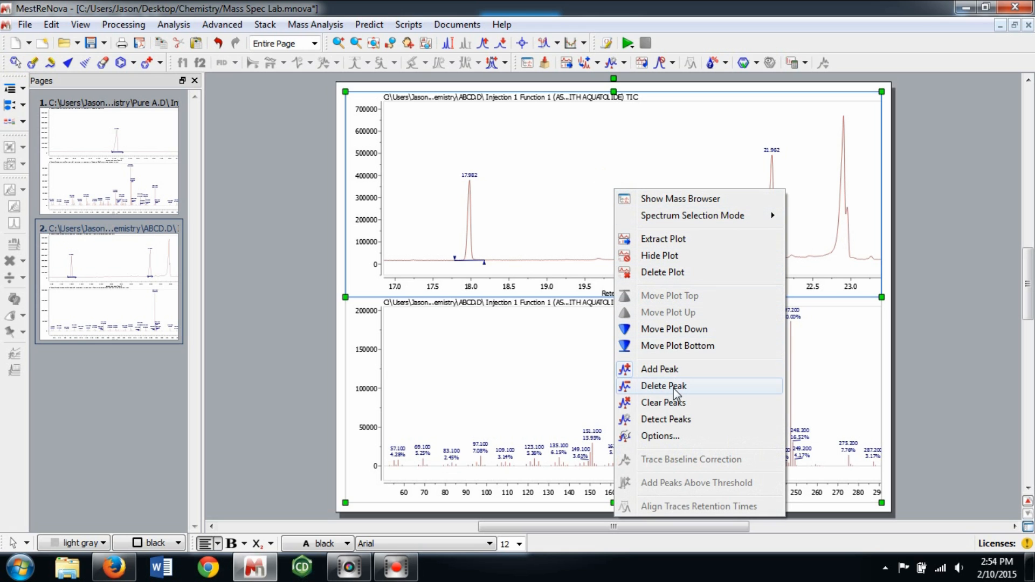
click(663, 385)
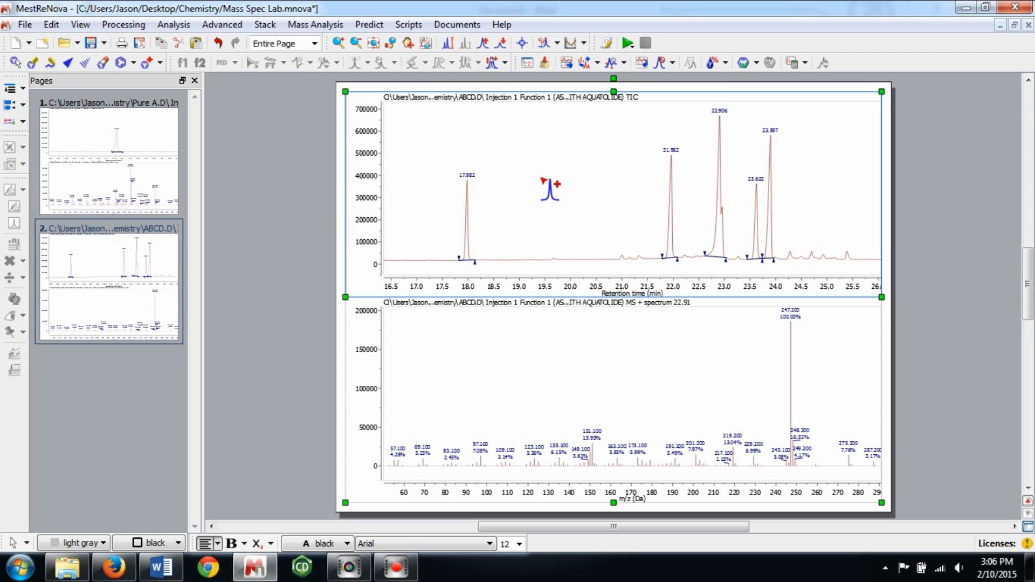
Show the Mass Peaks table of the five picked TIC peaks via View > Tables
click(540, 182)
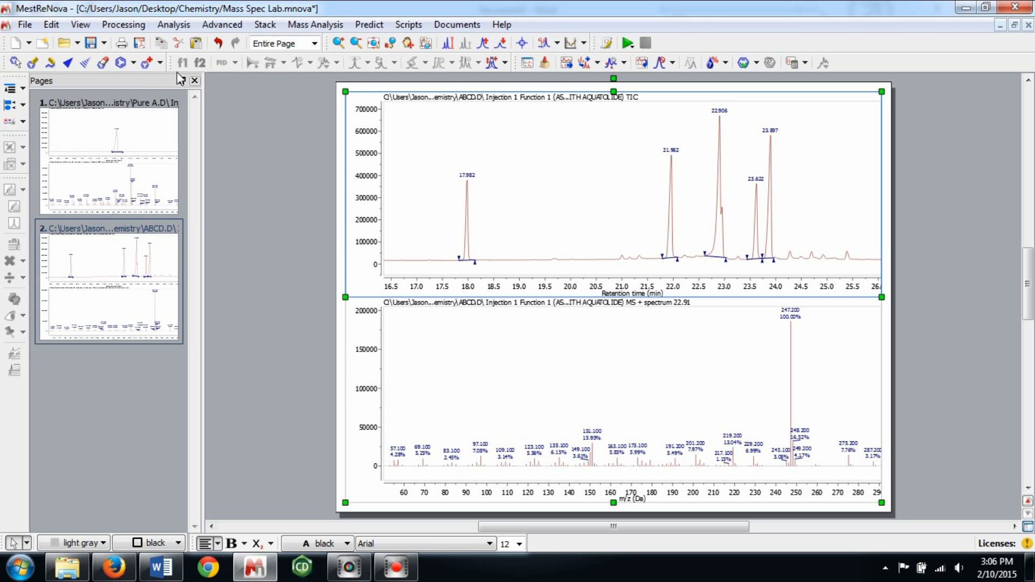
click(80, 25)
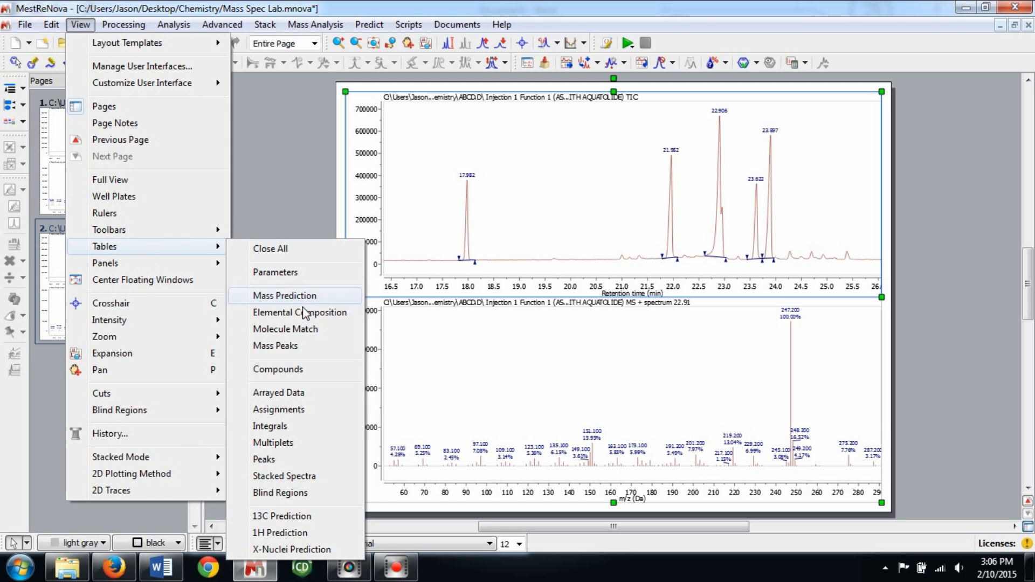
click(275, 345)
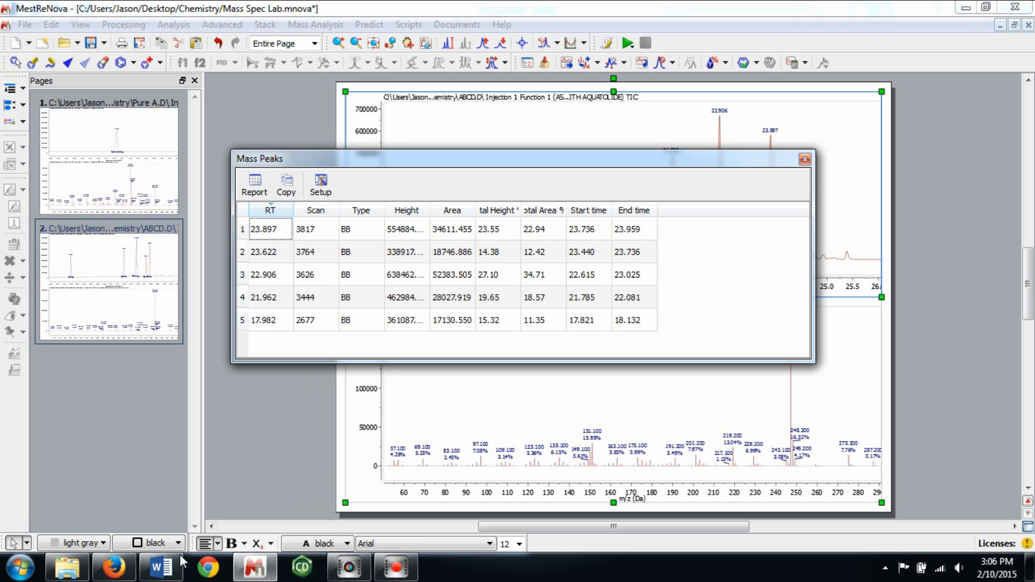
click(160, 566)
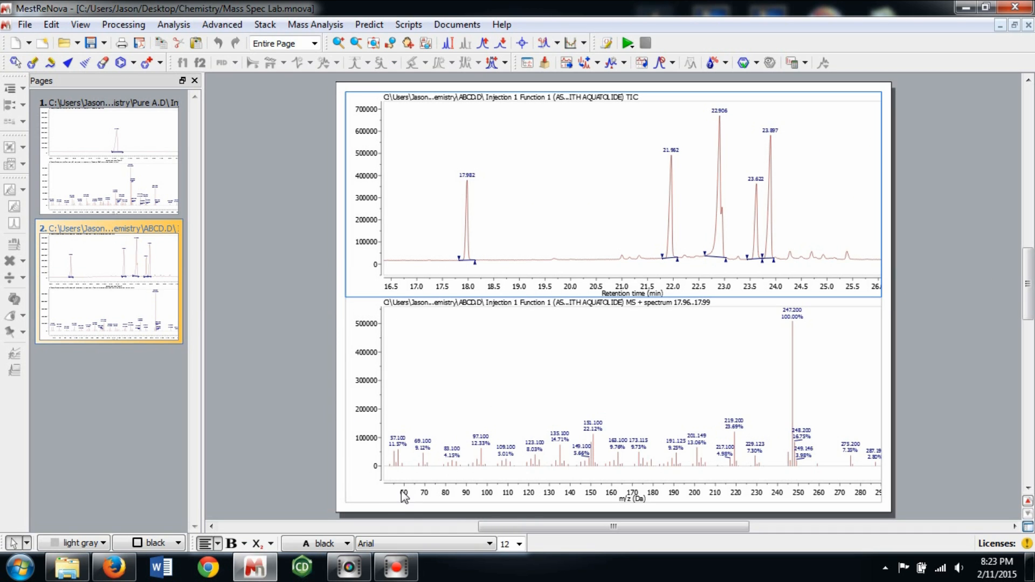
mouse_move(684, 513)
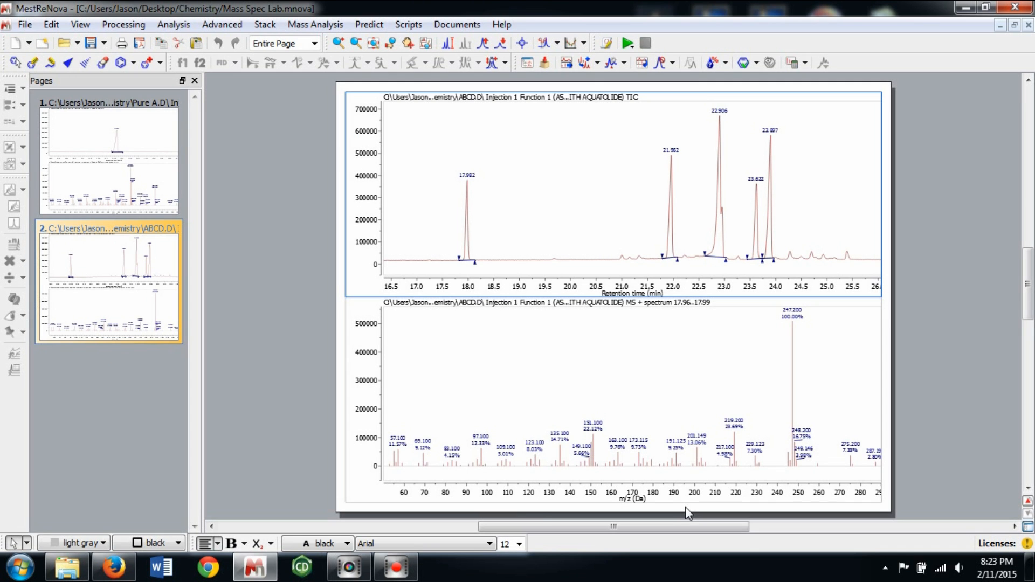
mouse_move(363, 389)
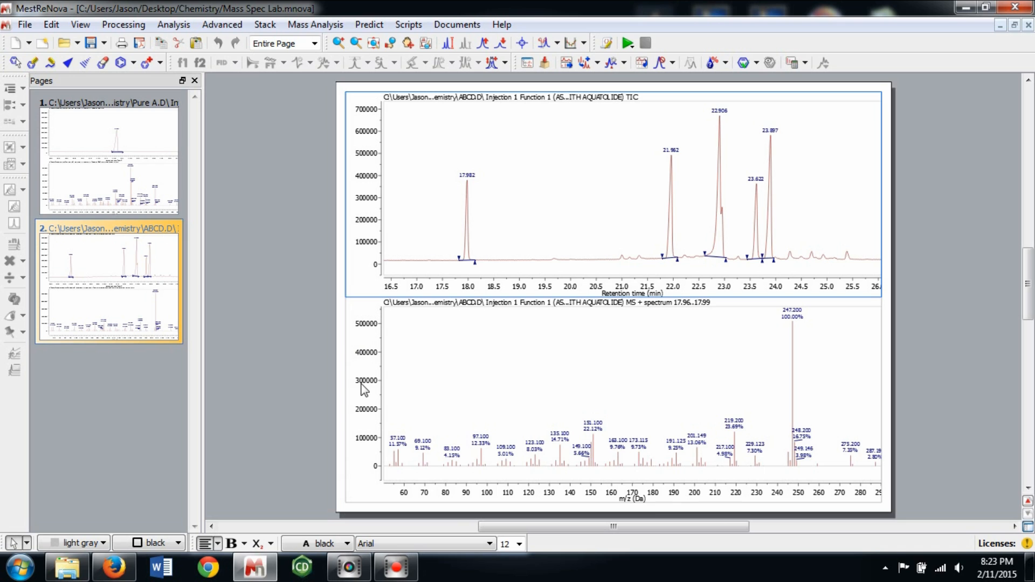
mouse_move(357, 447)
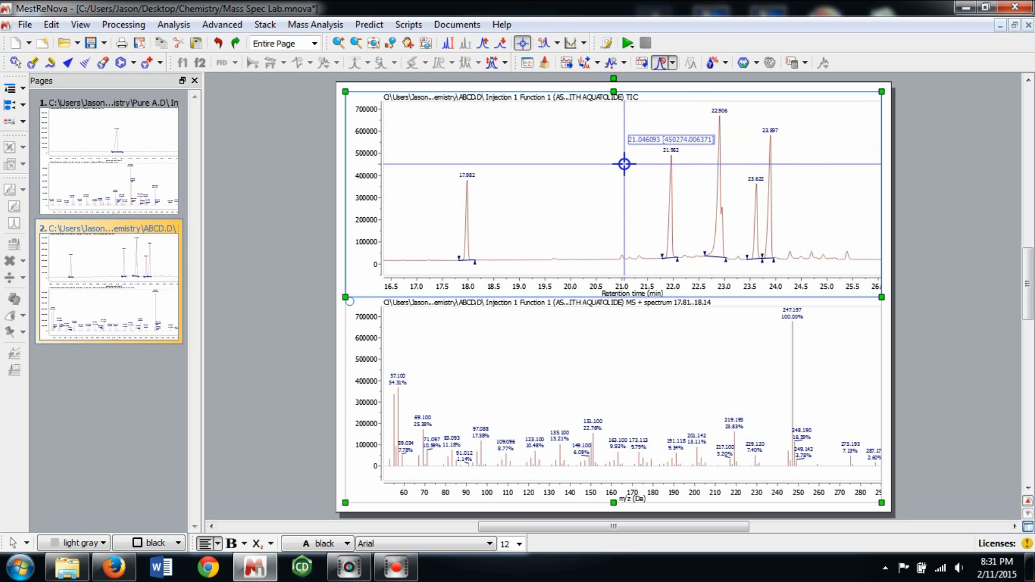
Extract mass spectra at the 17.98 and 22.91 min TIC peaks manually and stack them, 17.96–17.99 first
click(677, 63)
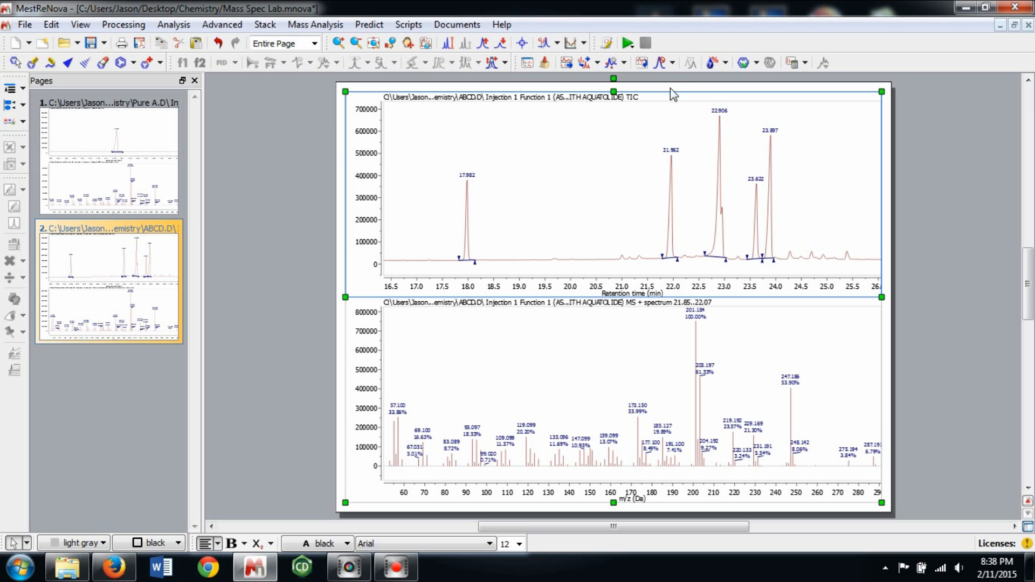
click(672, 62)
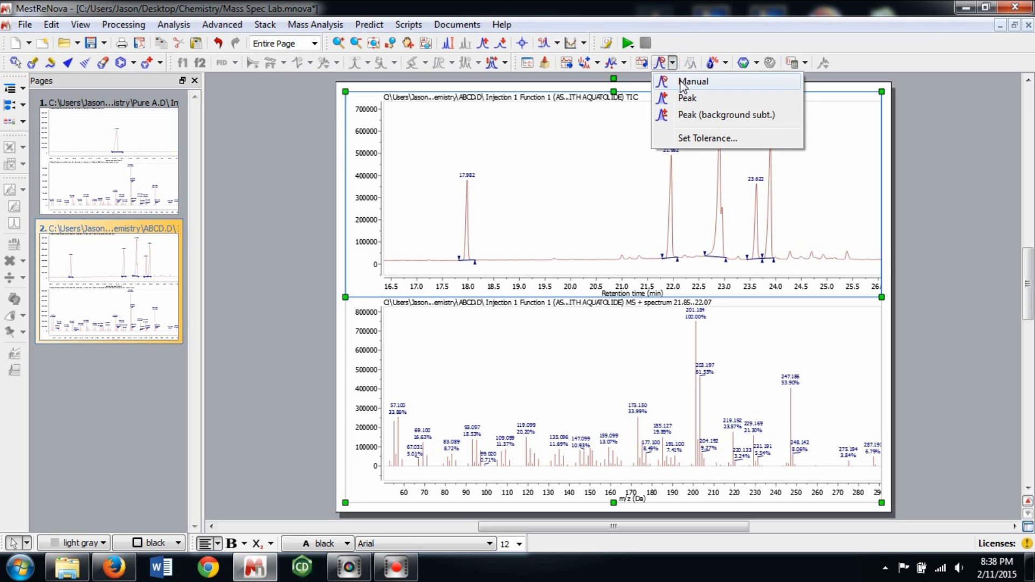
click(693, 81)
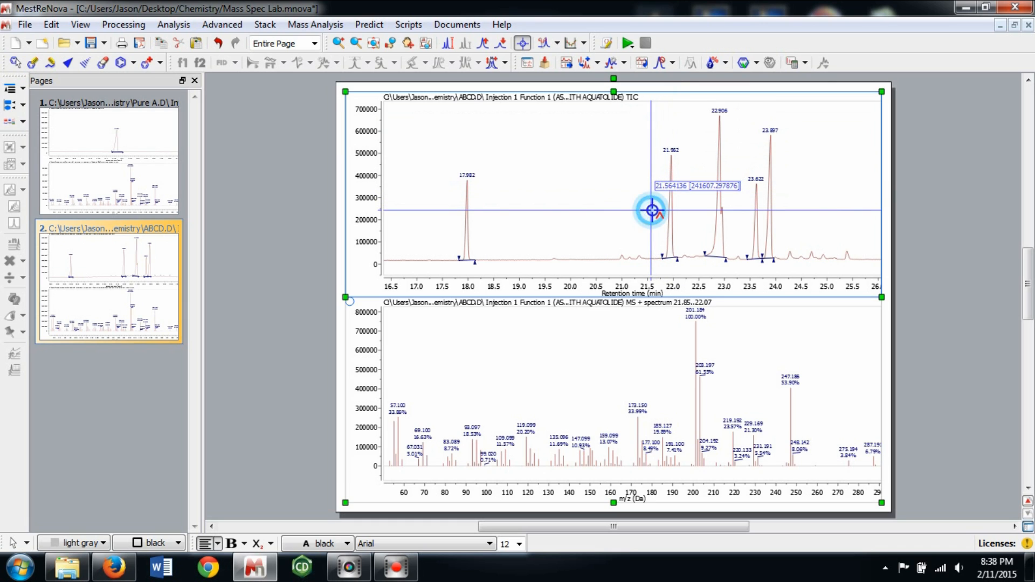
drag(651, 210, 690, 220)
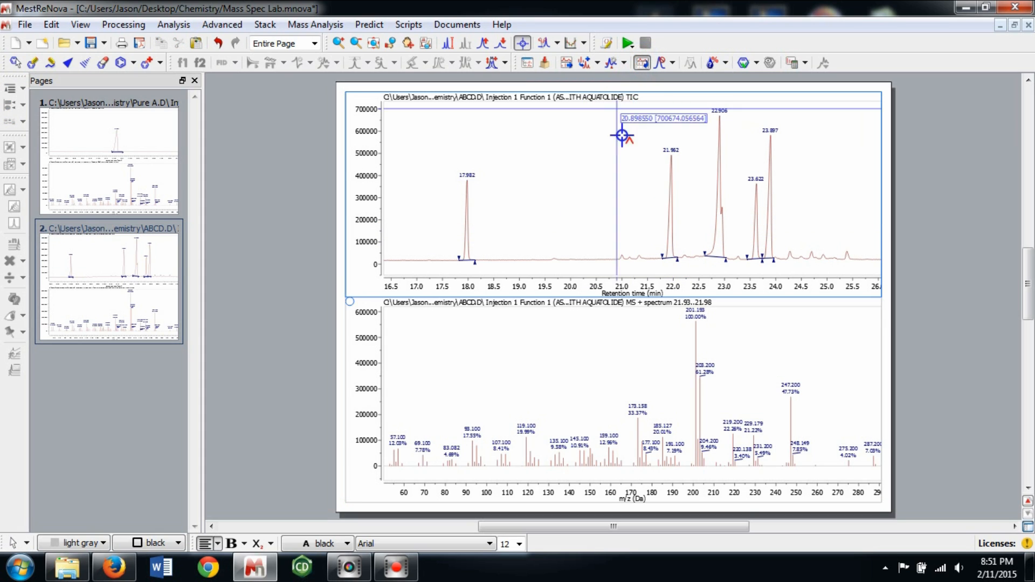
click(465, 229)
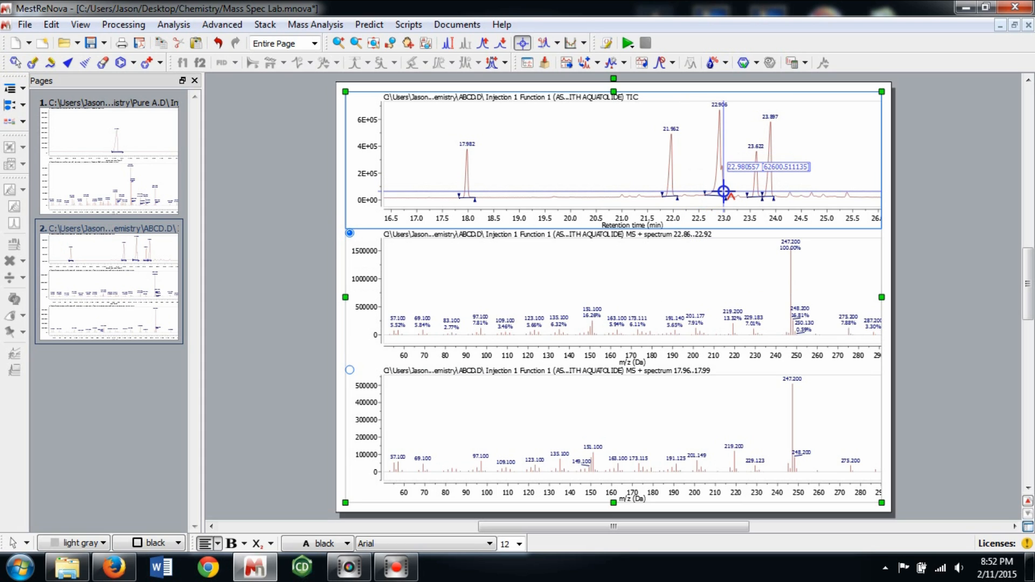
right_click(522, 278)
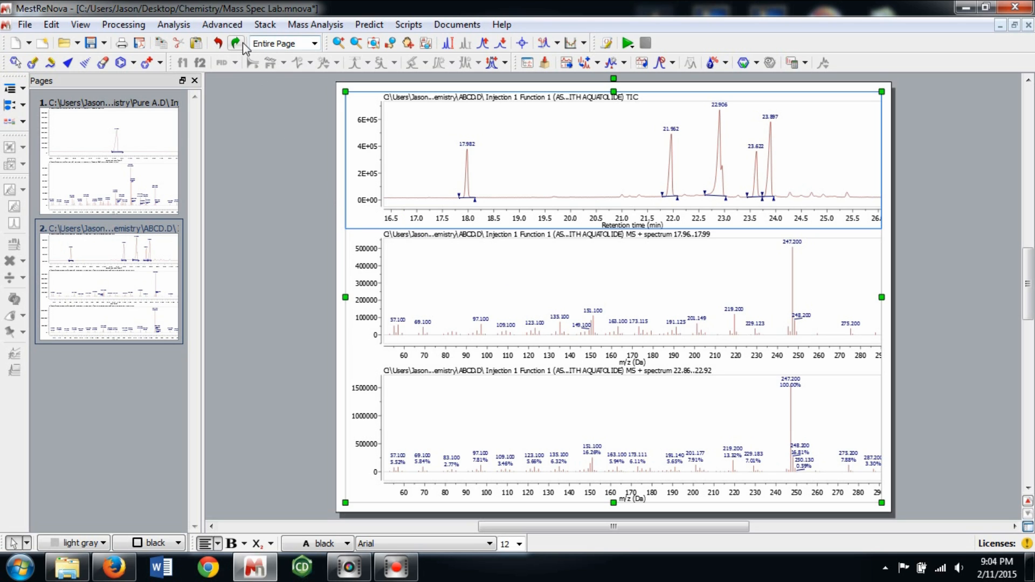
click(235, 43)
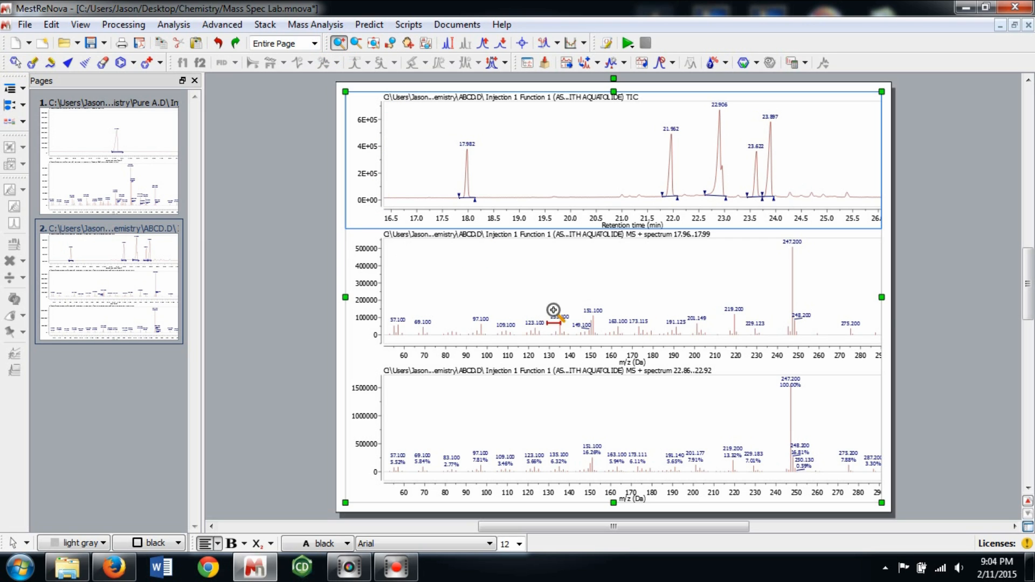
drag(554, 319, 575, 301)
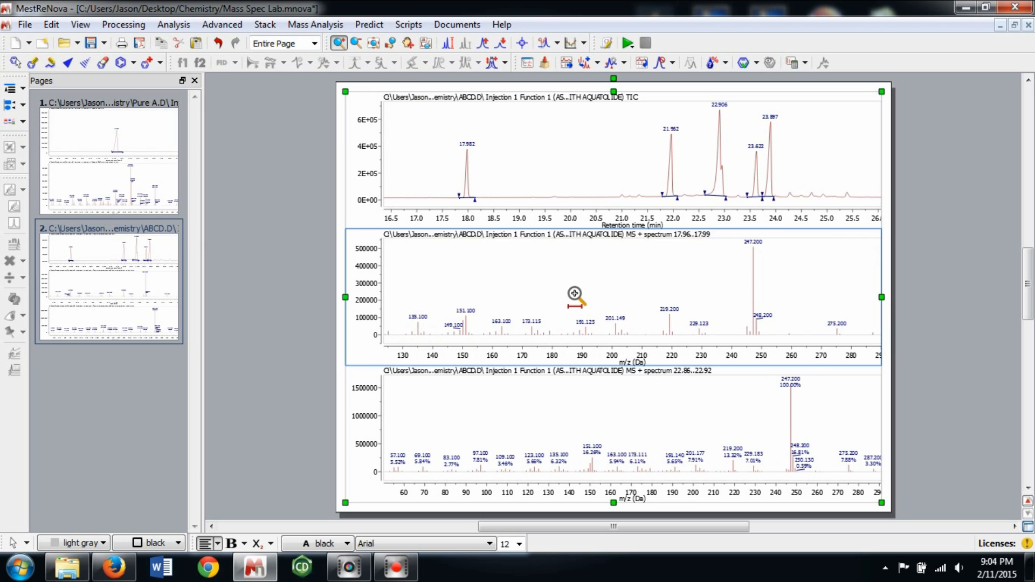
click(482, 43)
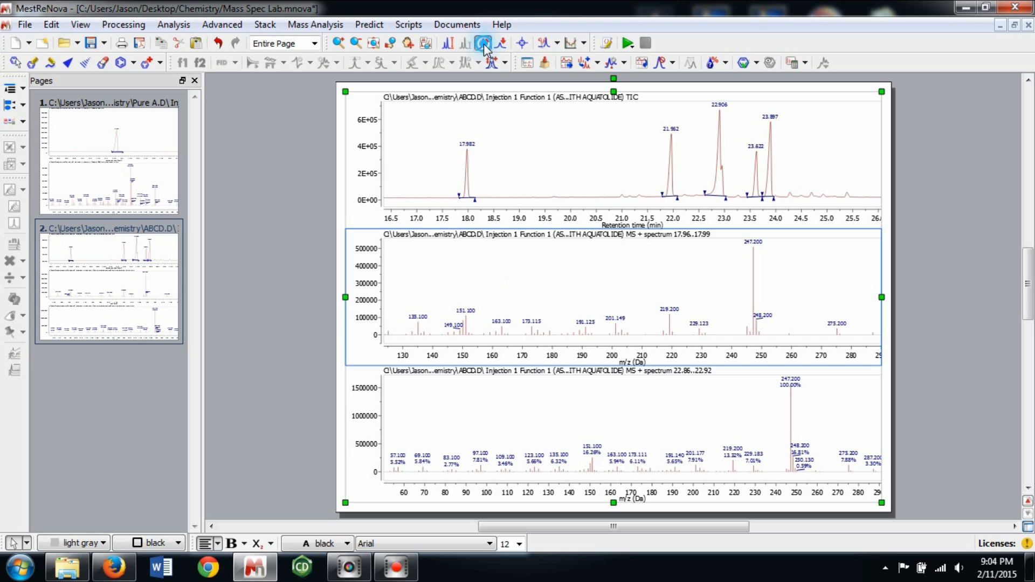
click(484, 42)
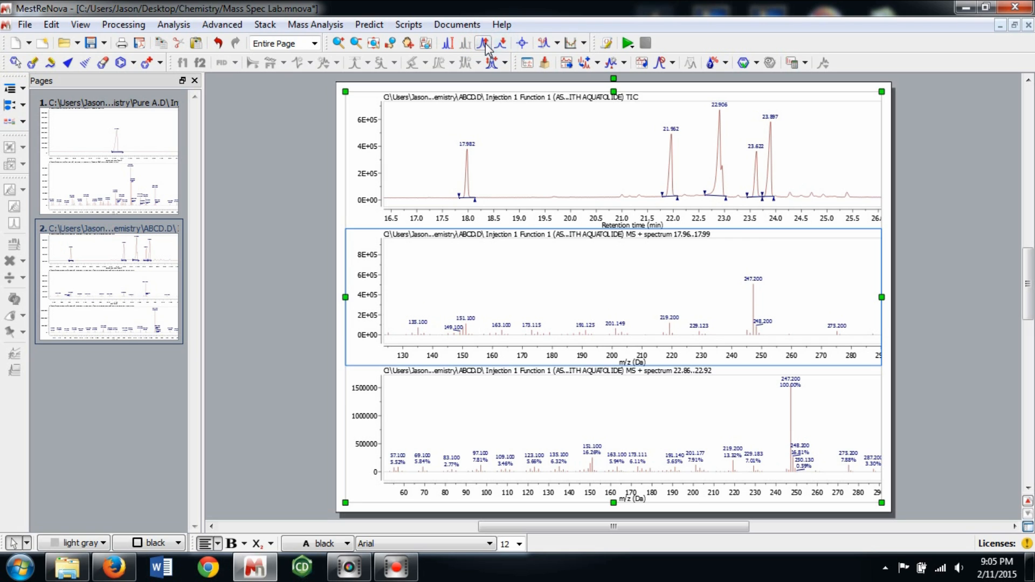
click(484, 43)
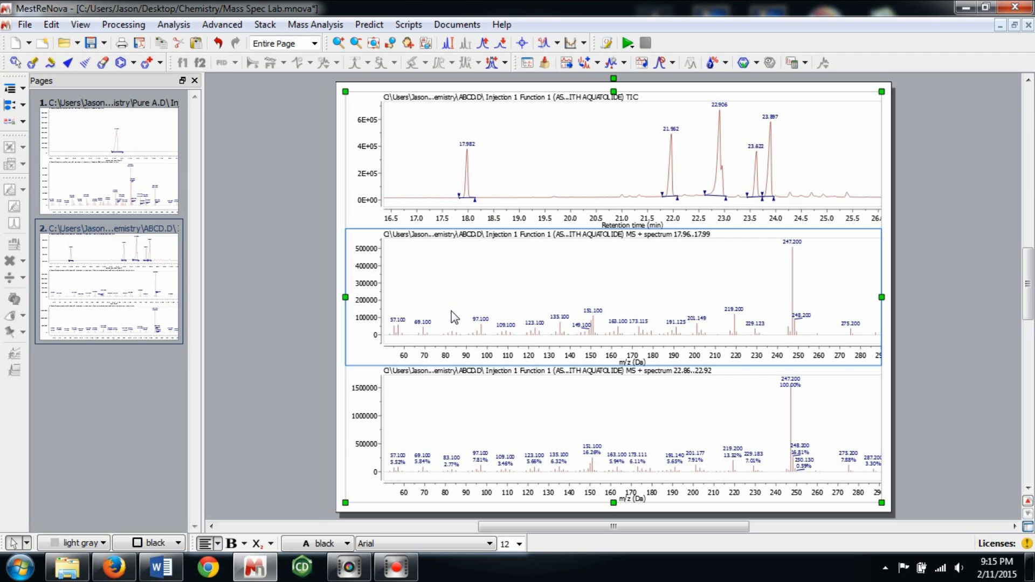
Paste the stacked TIC and two mass spectra into a blank Word document
click(109, 280)
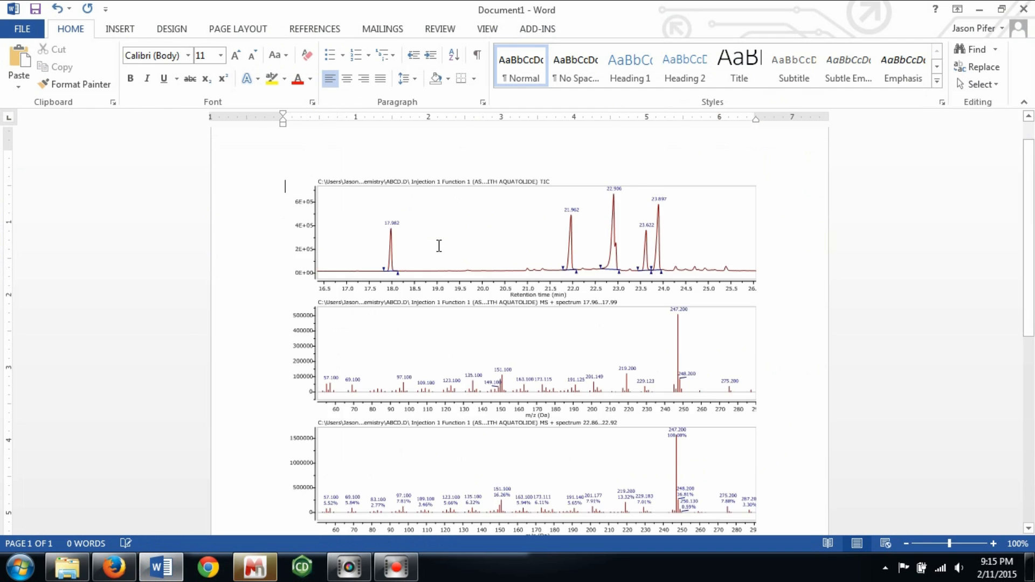
Write '2-fluorotetradecanoic acid' and convert the name into a drawn structure
click(301, 566)
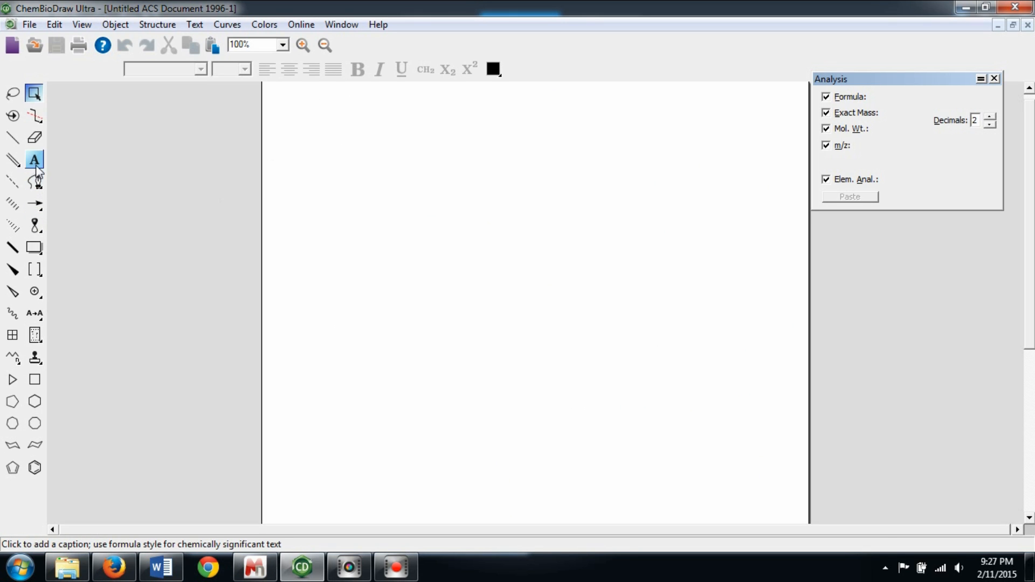
text(2-fluorotet)
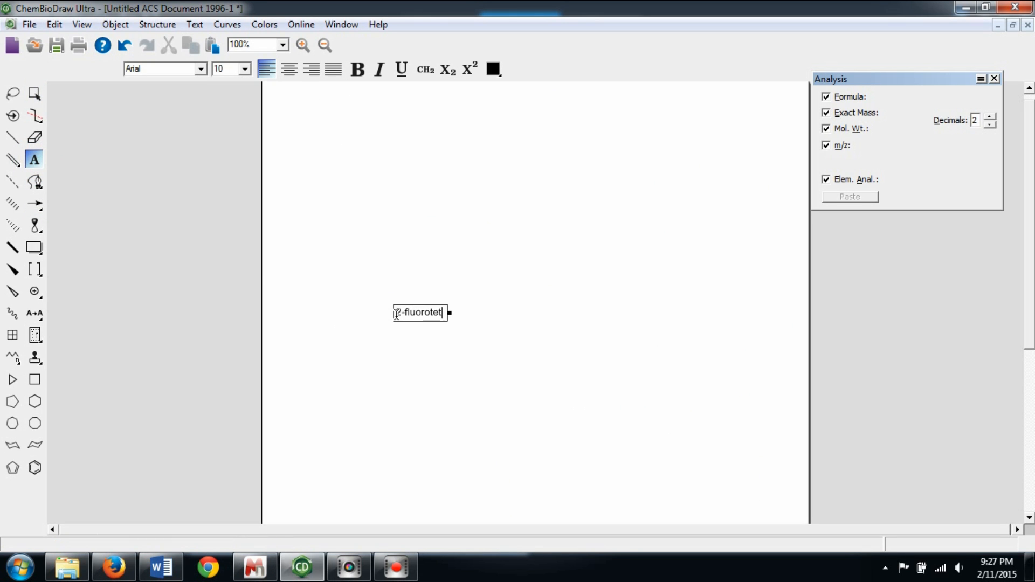
click(157, 25)
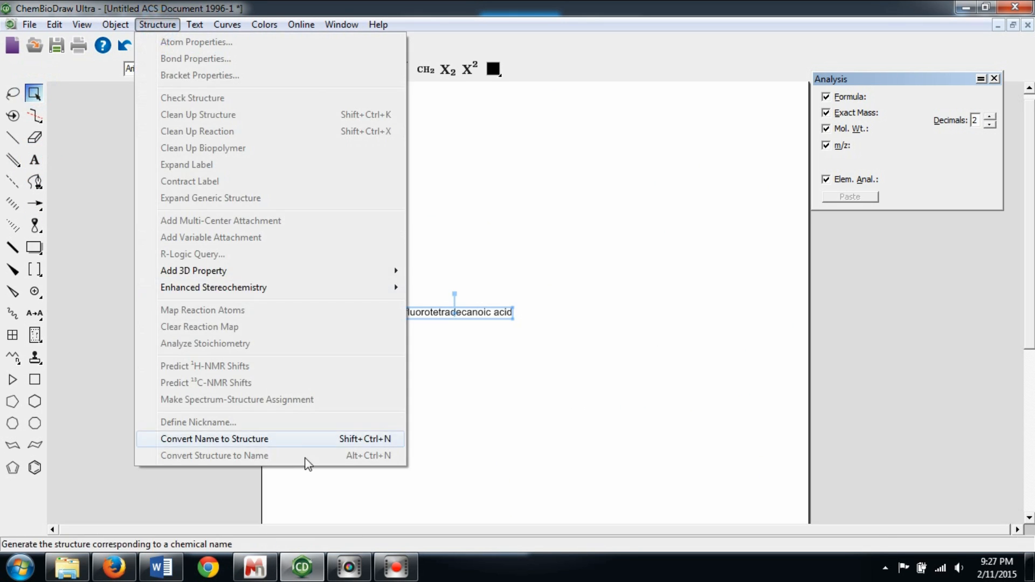
click(213, 438)
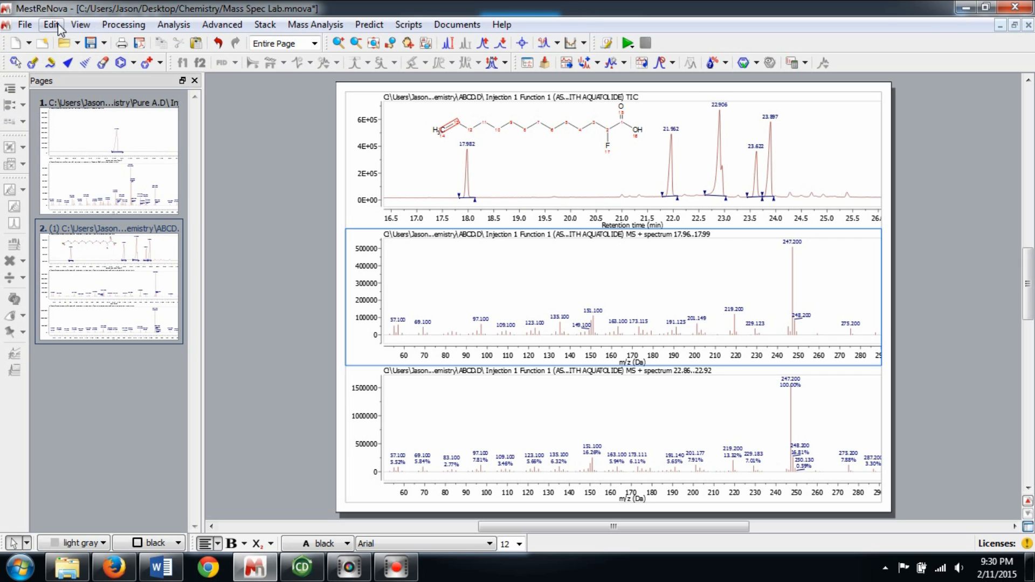
Add a 'fluorotetradecanoic acid' text annotation on the TIC beside the structure
click(51, 25)
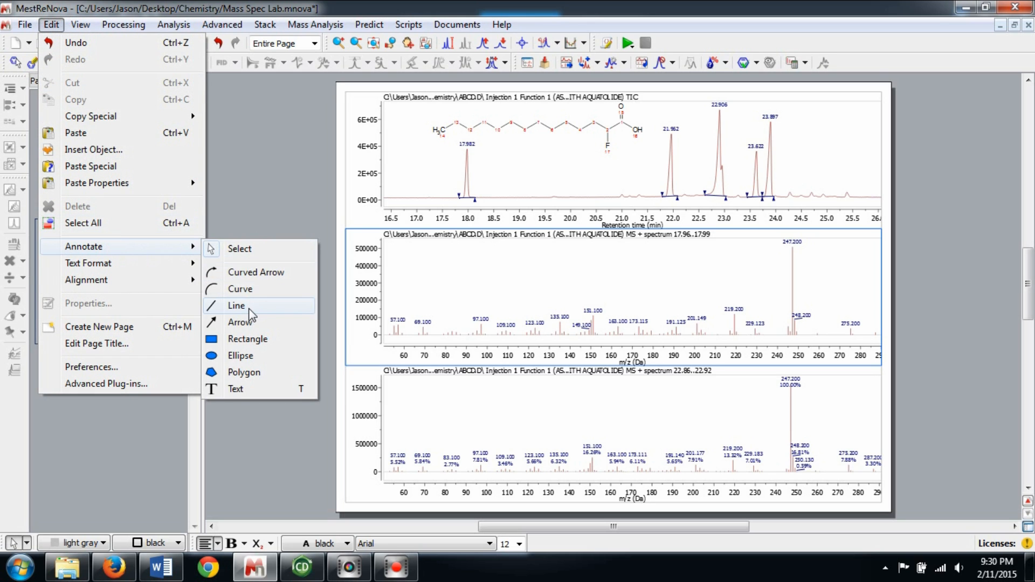
click(236, 305)
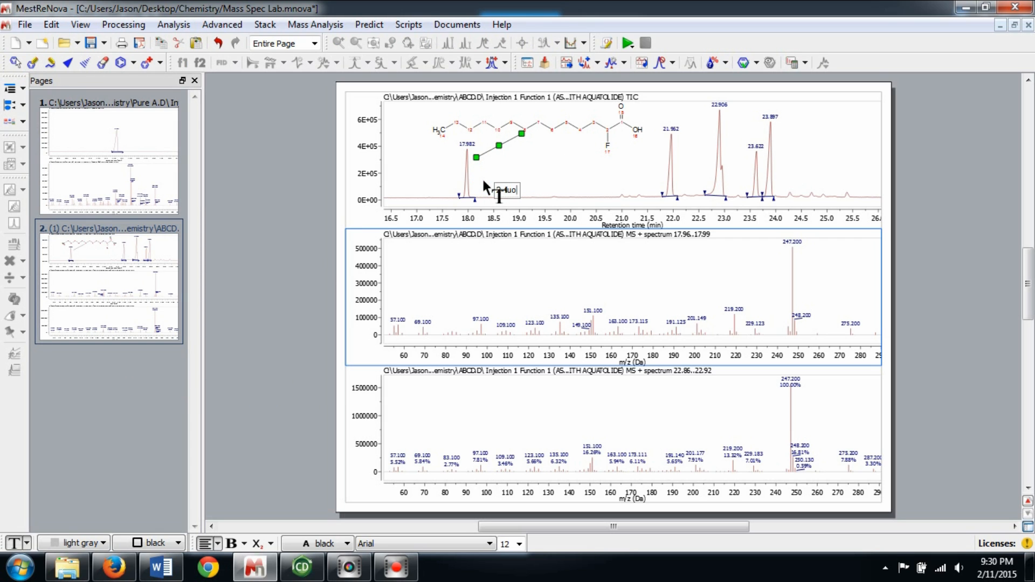
text(fluorotetradecanoic acid)
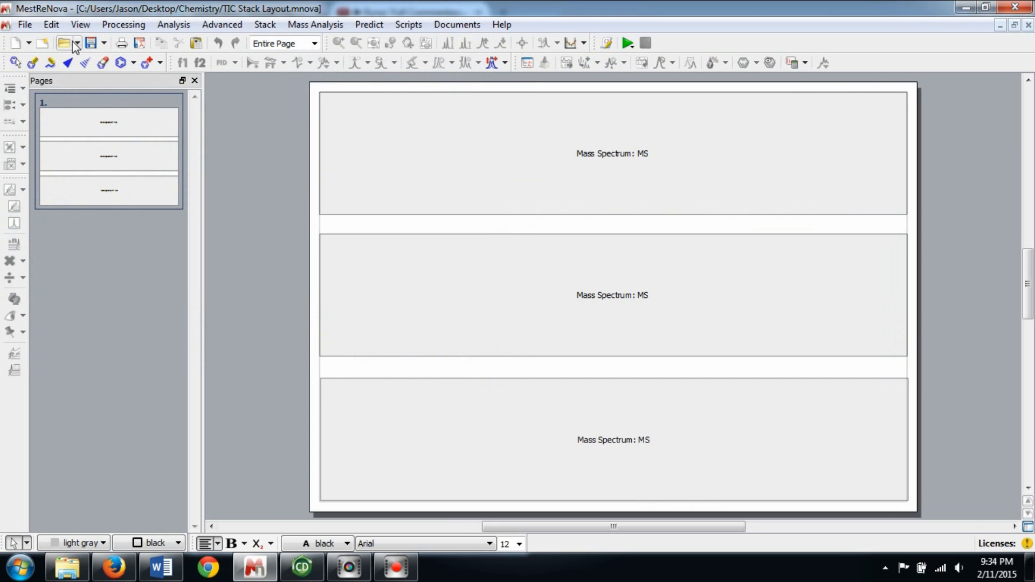
Load the ABCD.D, Pure A.D and ABCD.D DATA files into the three TIC Stack Layout panels
click(64, 43)
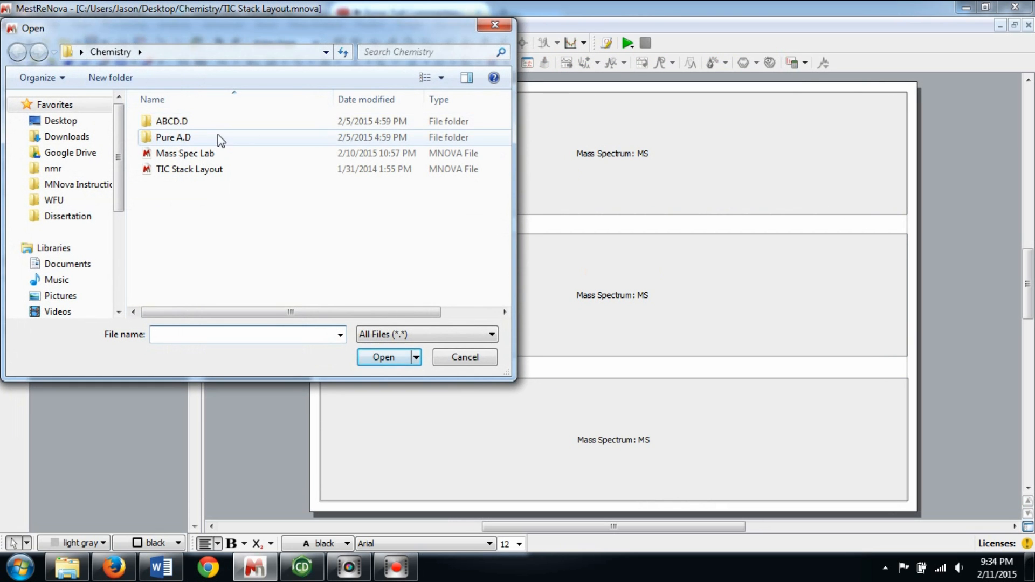
click(382, 356)
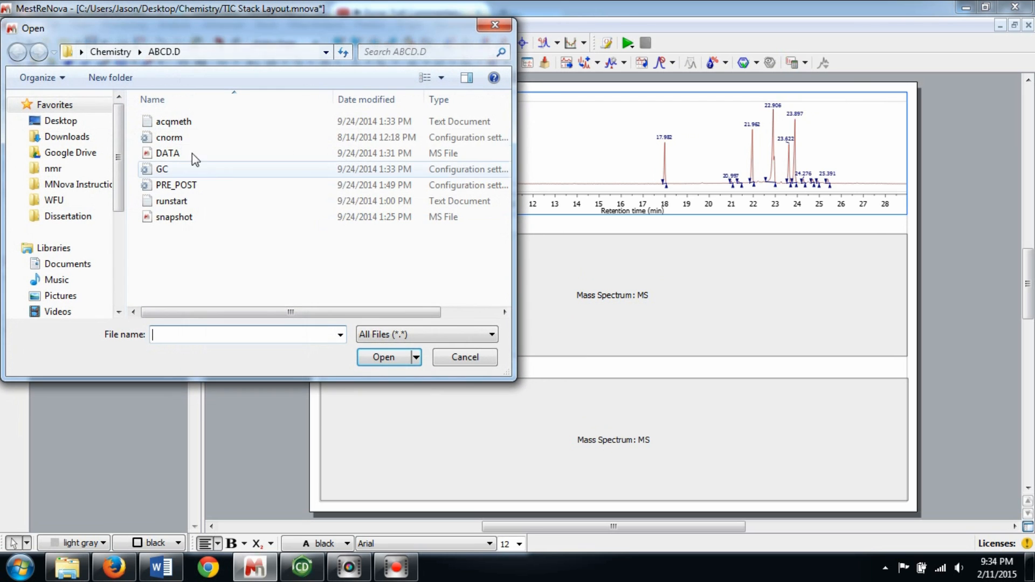
click(17, 51)
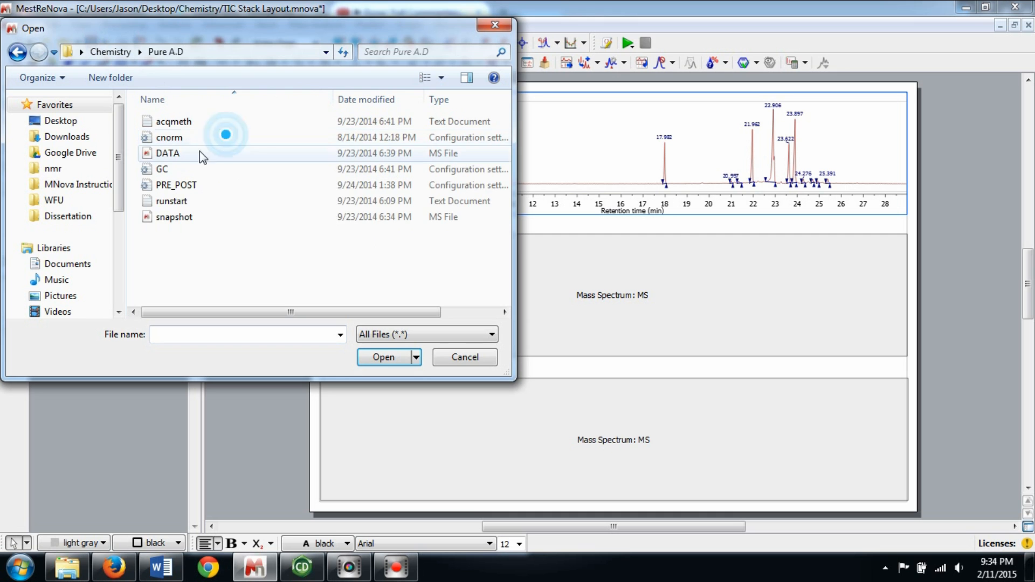
click(383, 357)
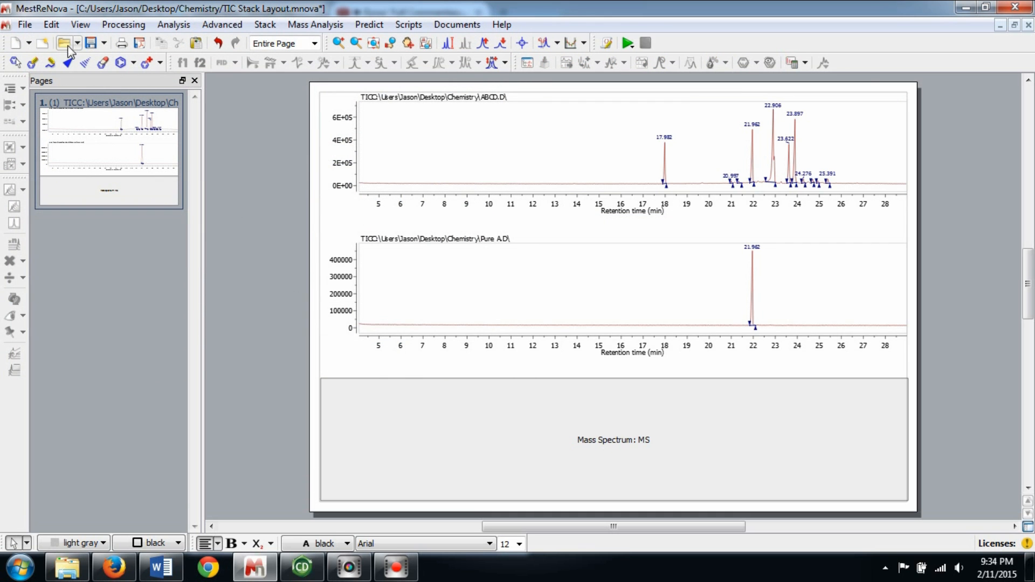
click(65, 42)
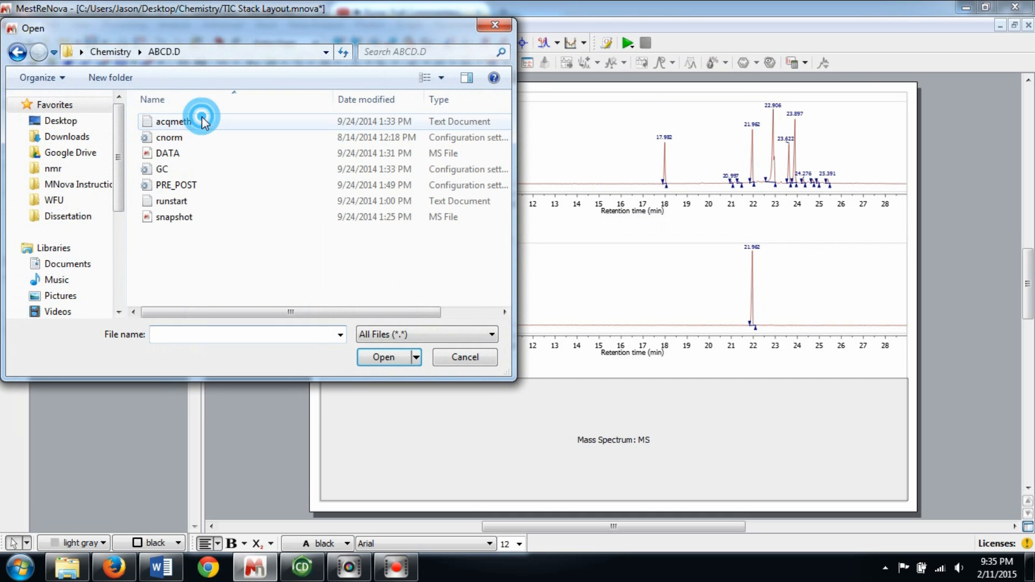
click(464, 357)
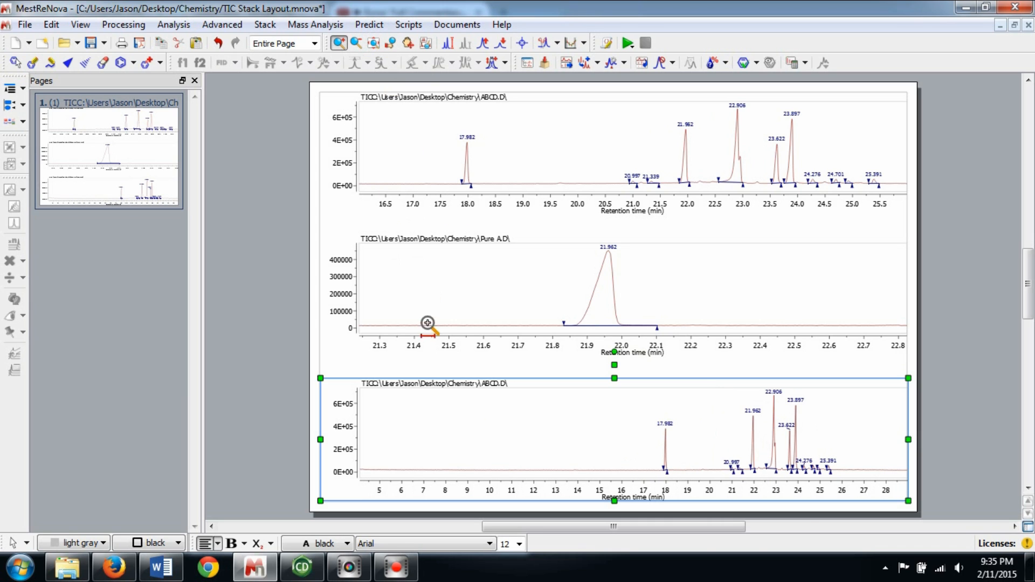
mouse_move(406, 148)
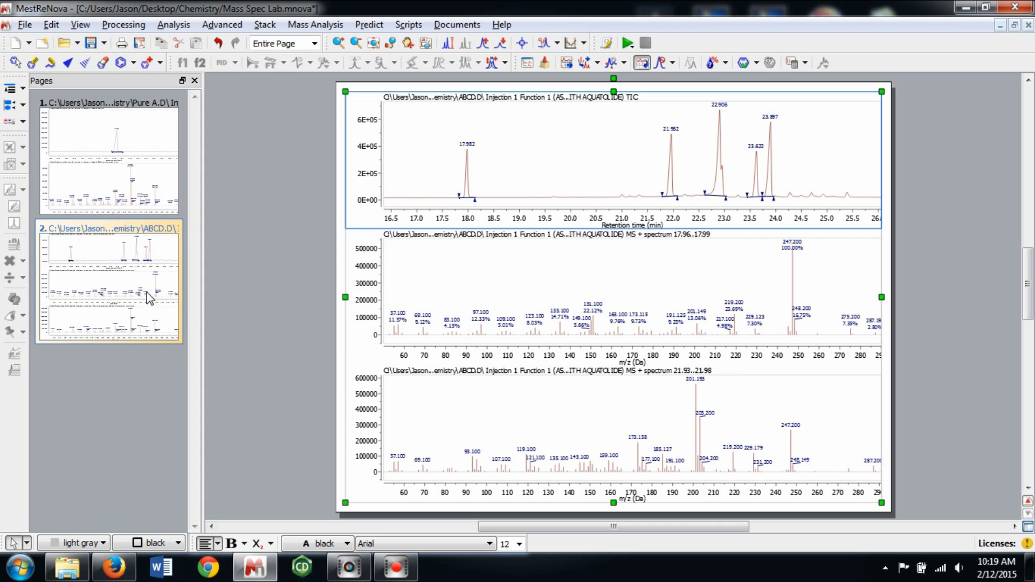
Export the Mass Spec Lab document to a PDF named 'Mass Spec Lab' via File > Export to PDF
click(131, 155)
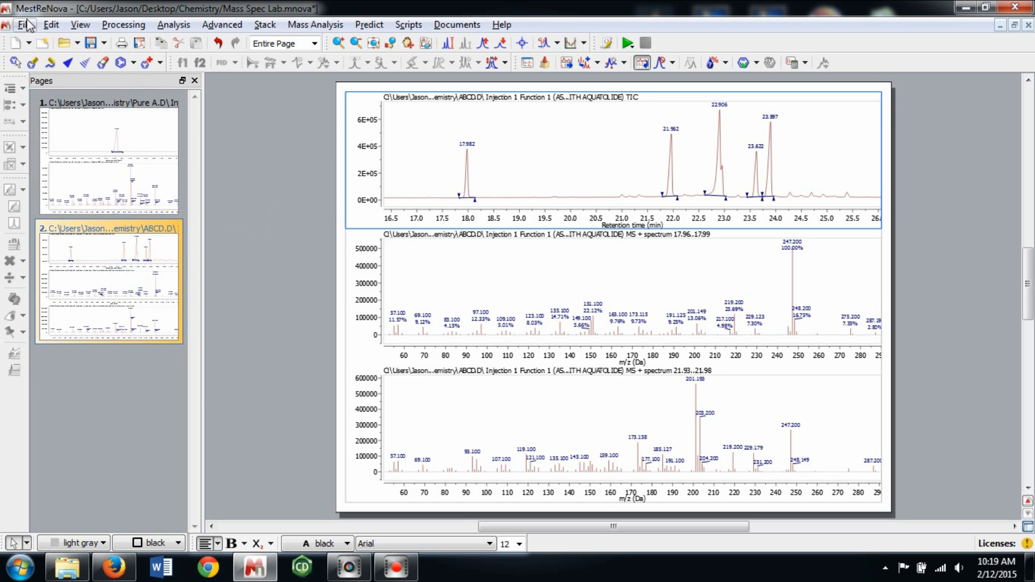
click(25, 25)
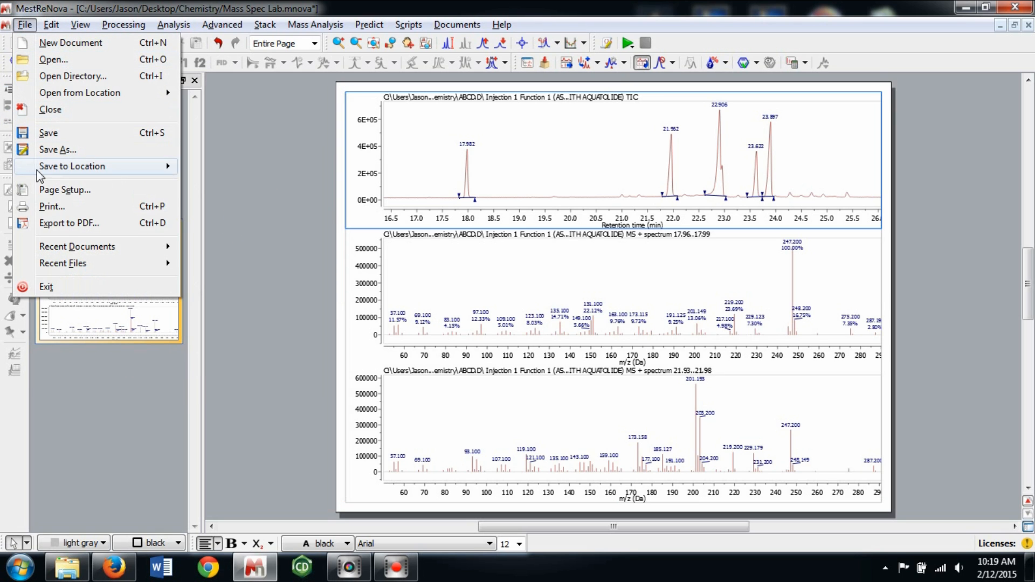
click(67, 223)
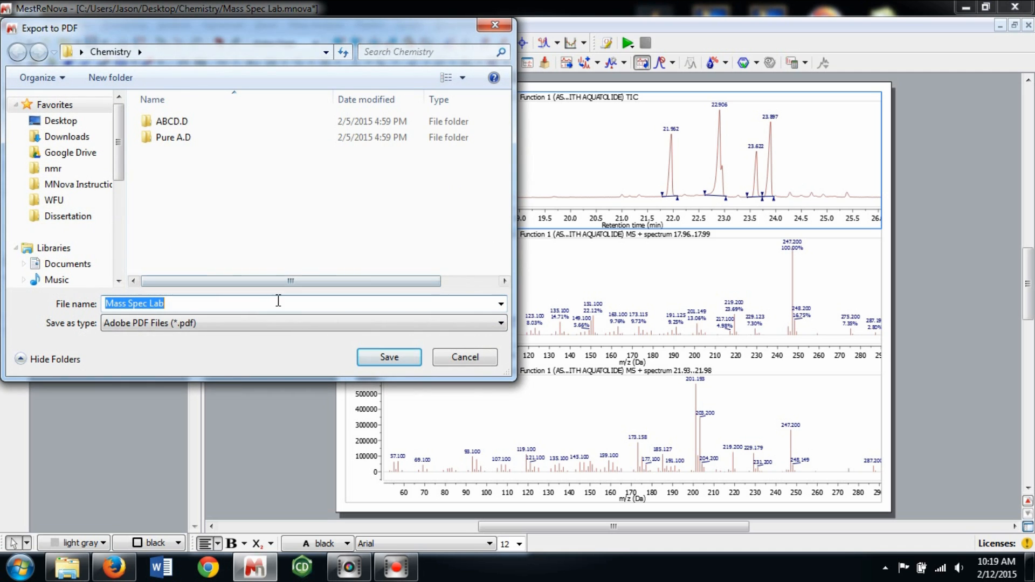
click(389, 357)
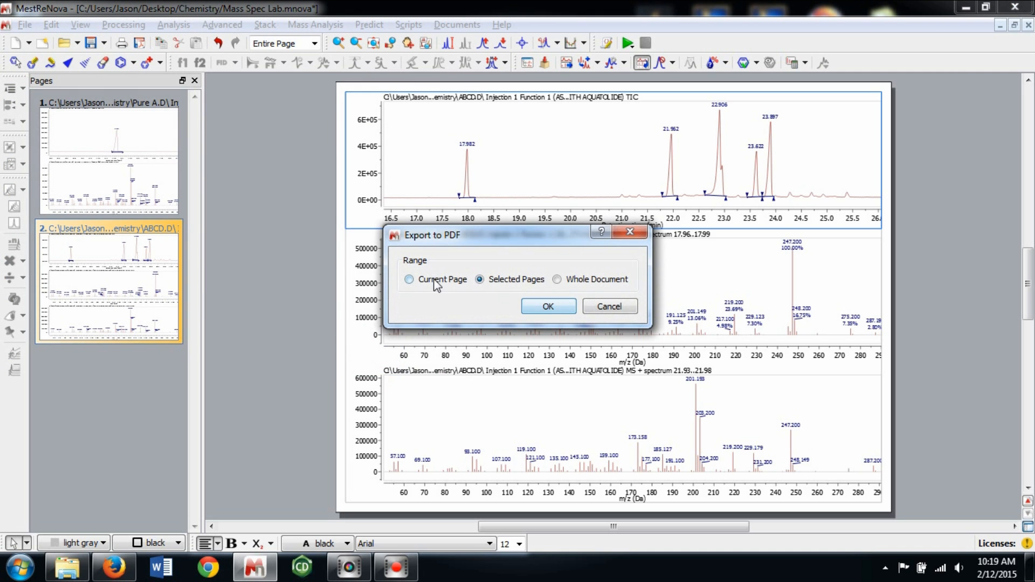